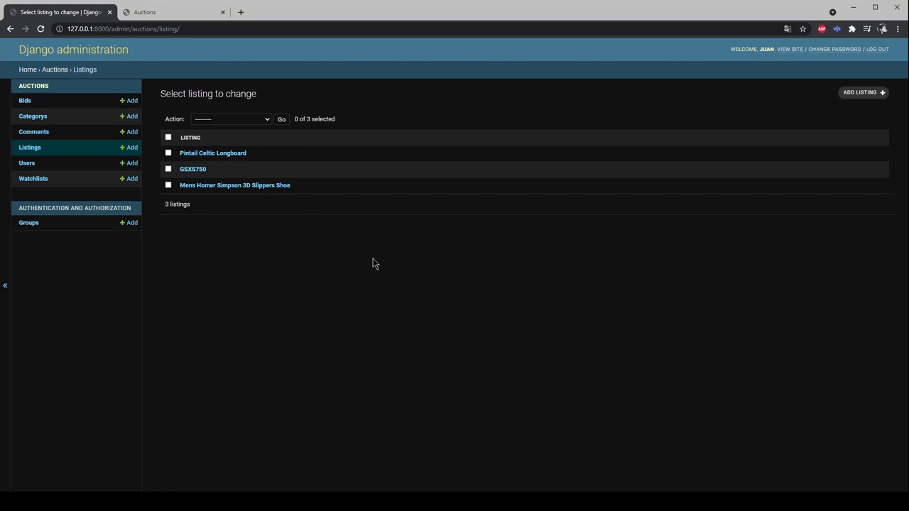
# Step: Open the Mens Homer Simpson 3D Slippers Shoe listing record in Django administration
pyautogui.click(235, 185)
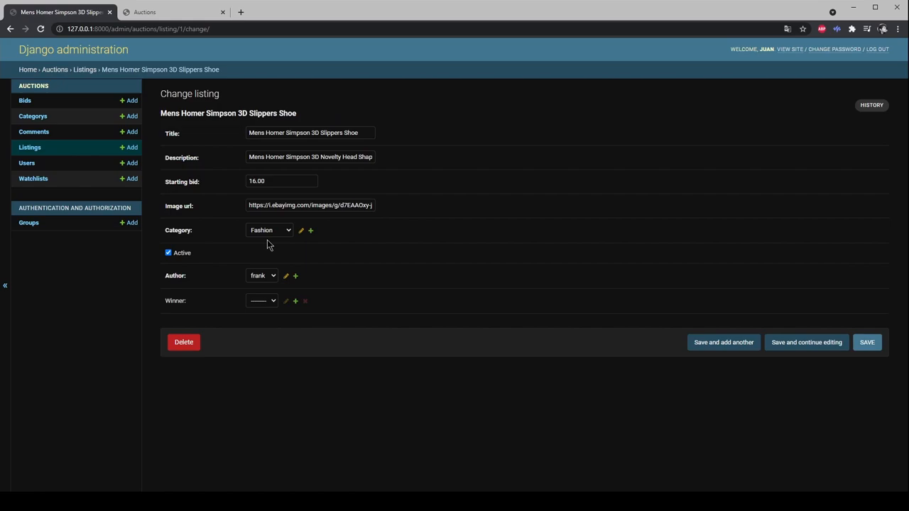
pyautogui.moveTo(190, 217)
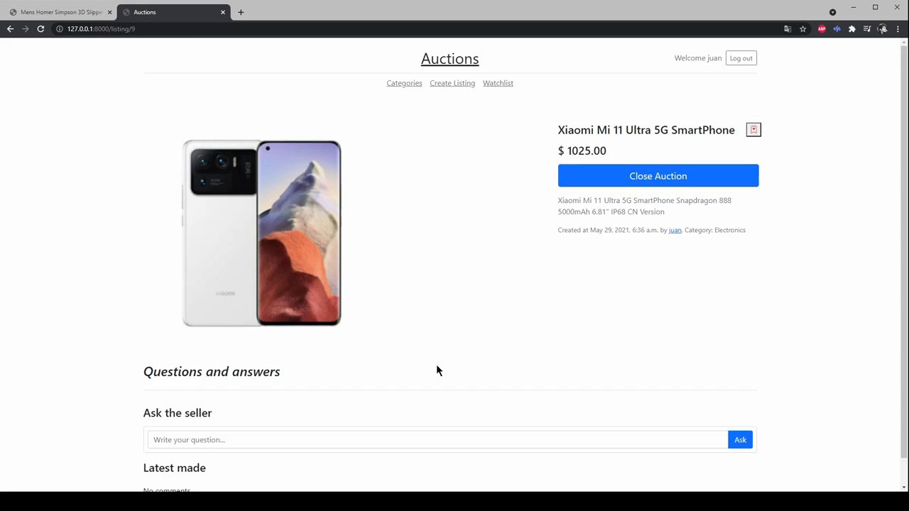
# Step: Return to the Active Listings page showing the slippers, longboard and Xiaomi smartphone
pyautogui.click(450, 58)
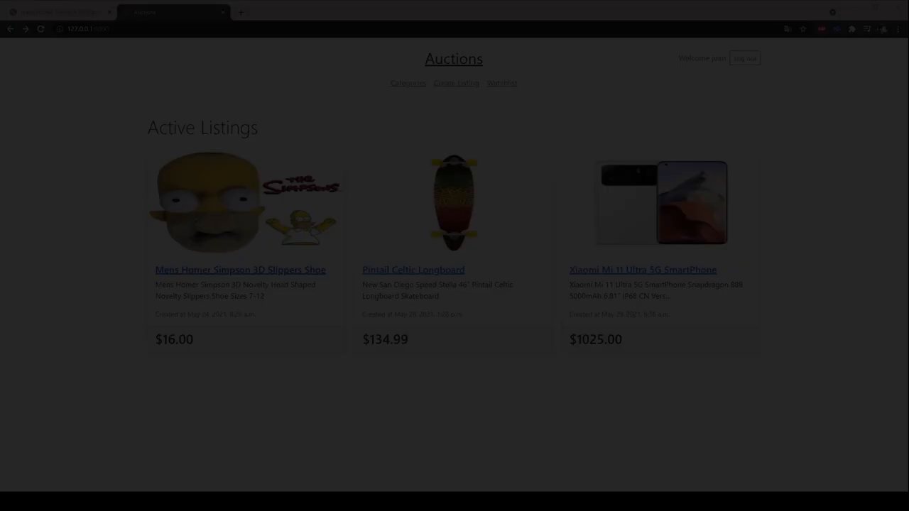
# Step: Open the Mens Homer Simpson 3D Slippers Shoe listing priced at $16.00
pyautogui.click(240, 270)
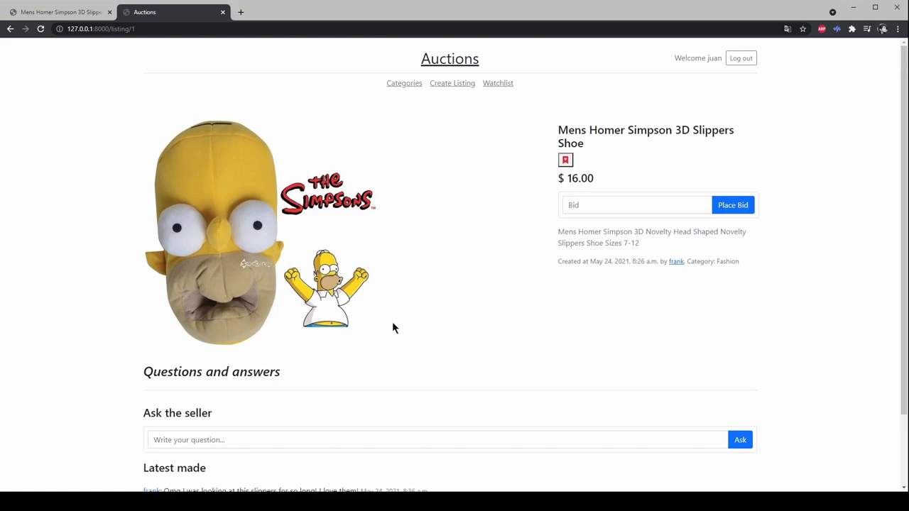
pyautogui.moveTo(558, 325)
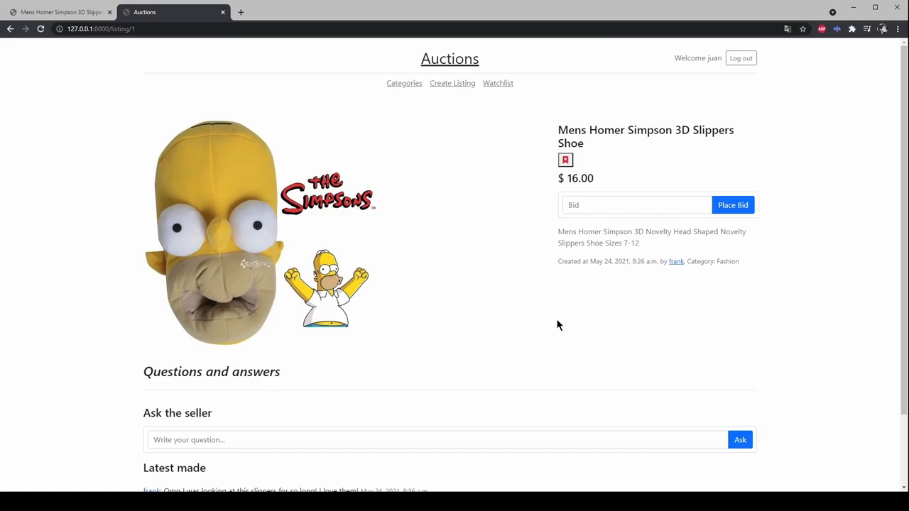
pyautogui.moveTo(543, 325)
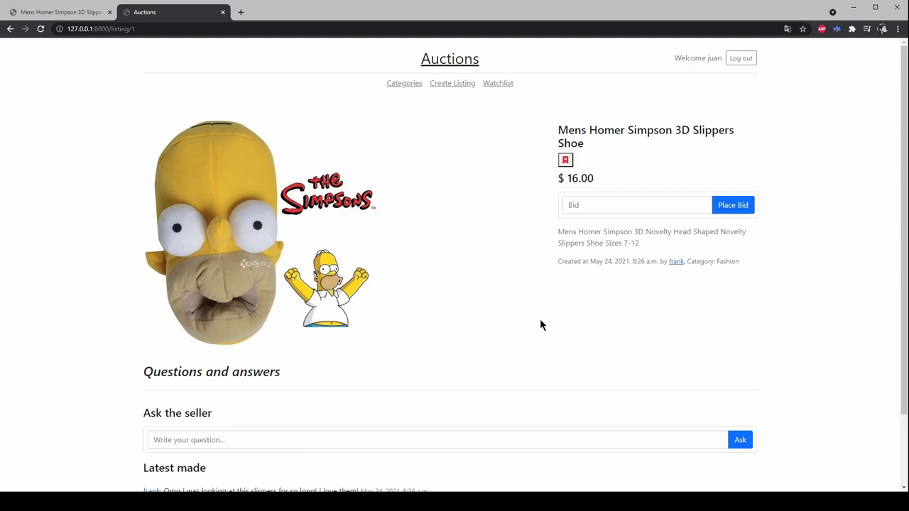
pyautogui.moveTo(599, 305)
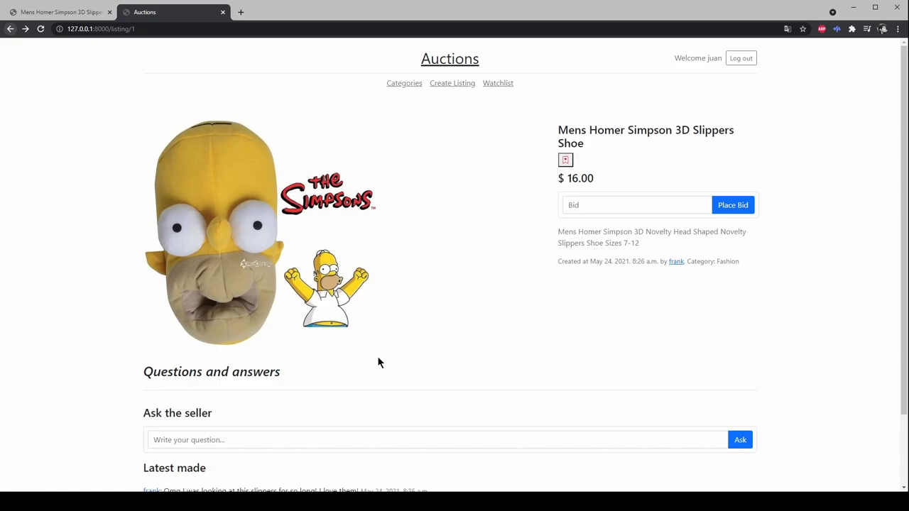
# Step: Add the slippers to the watchlist and submit a bid of 16
pyautogui.click(565, 160)
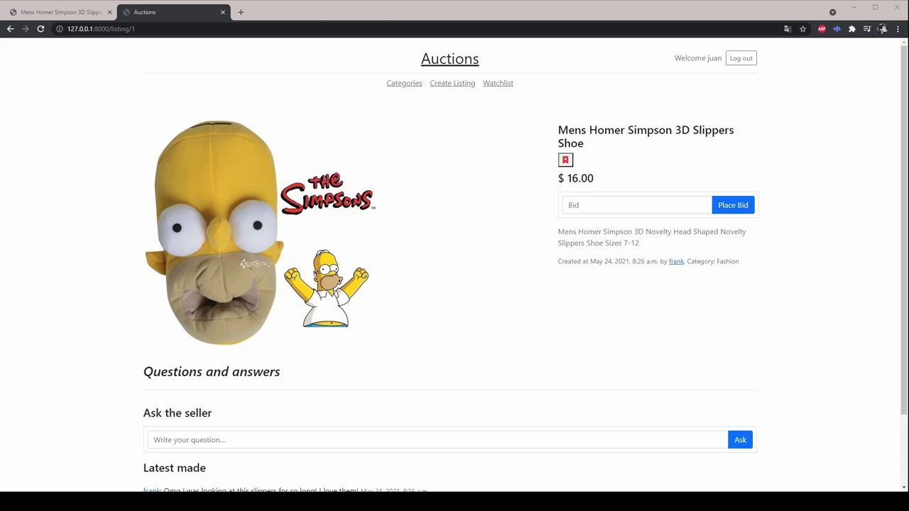
pyautogui.write('14')
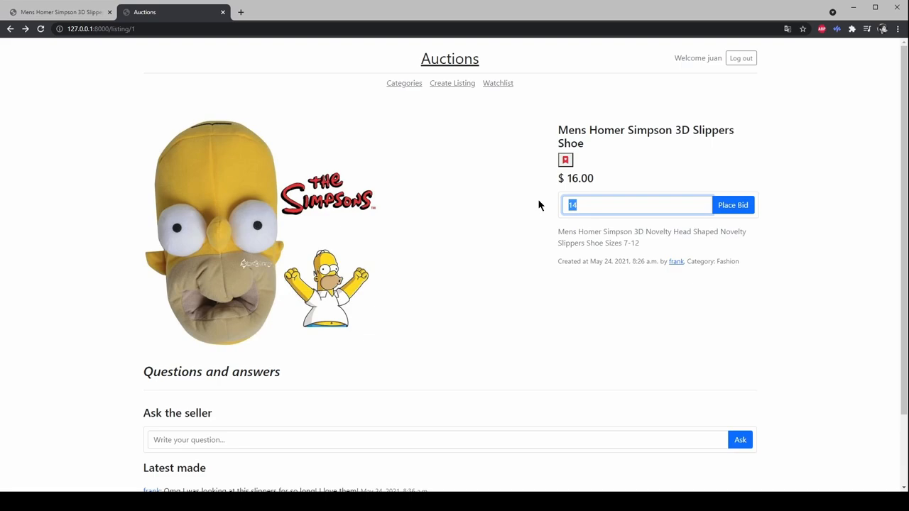
pyautogui.write('16')
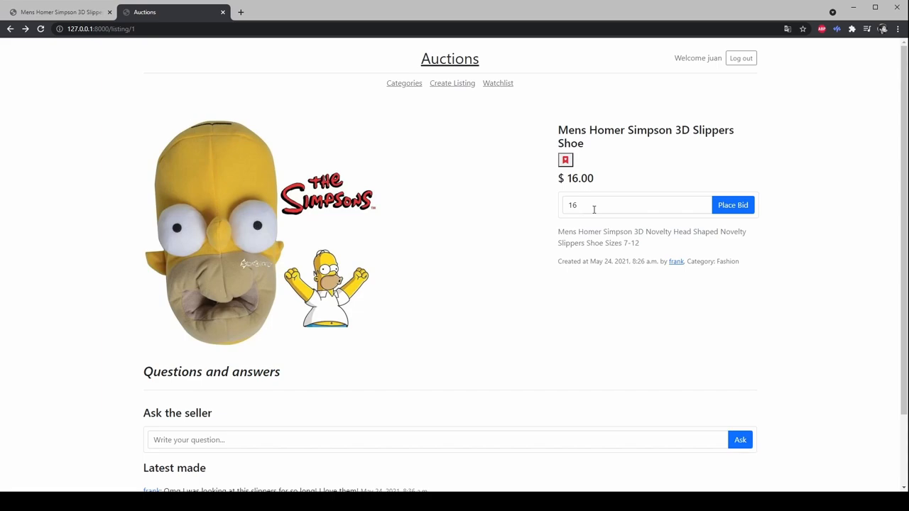
pyautogui.click(732, 204)
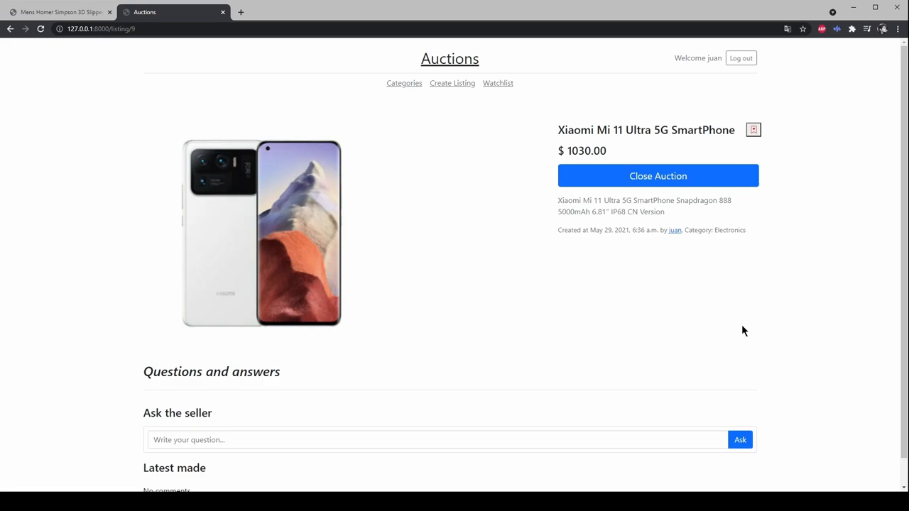
# Step: Close the Xiaomi Mi 11 Ultra auction and view cami's watchlist
pyautogui.click(658, 176)
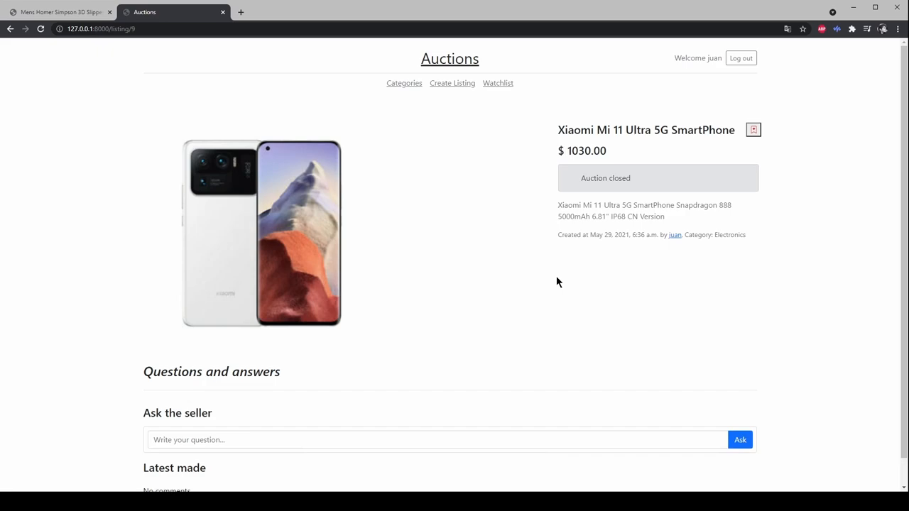
pyautogui.click(498, 84)
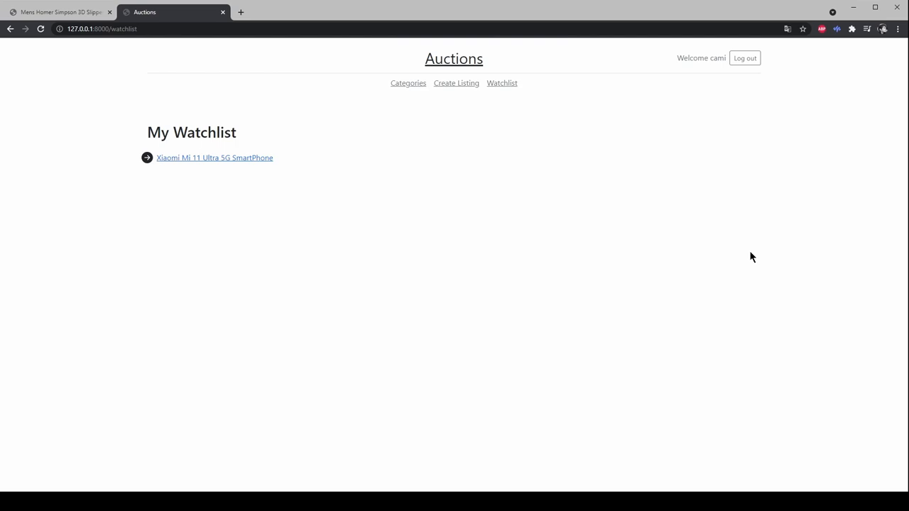
pyautogui.moveTo(656, 229)
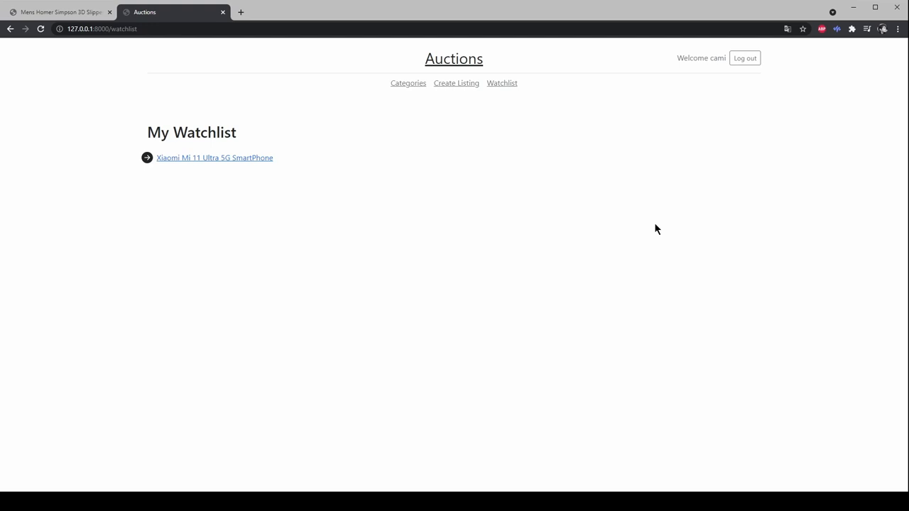
# Step: Open the closed Xiaomi listing showing cami as winner, then juan's watchlist
pyautogui.click(214, 158)
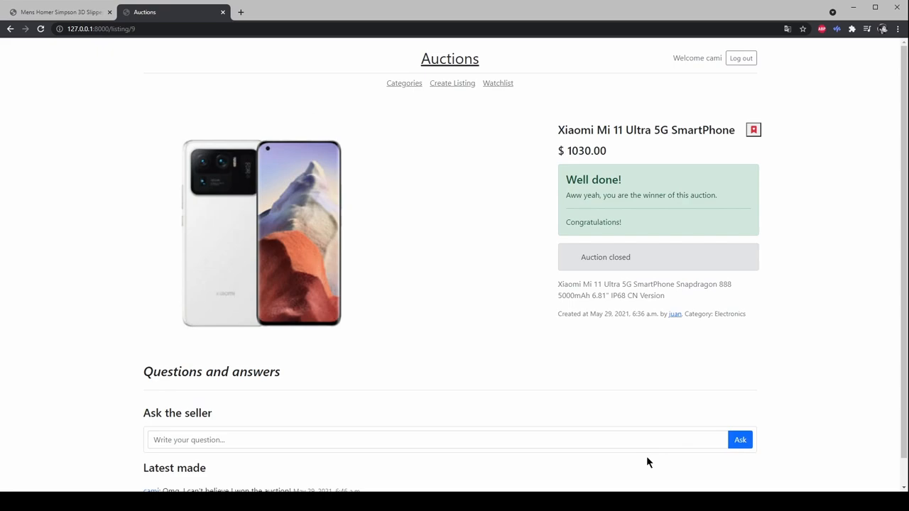
pyautogui.click(741, 58)
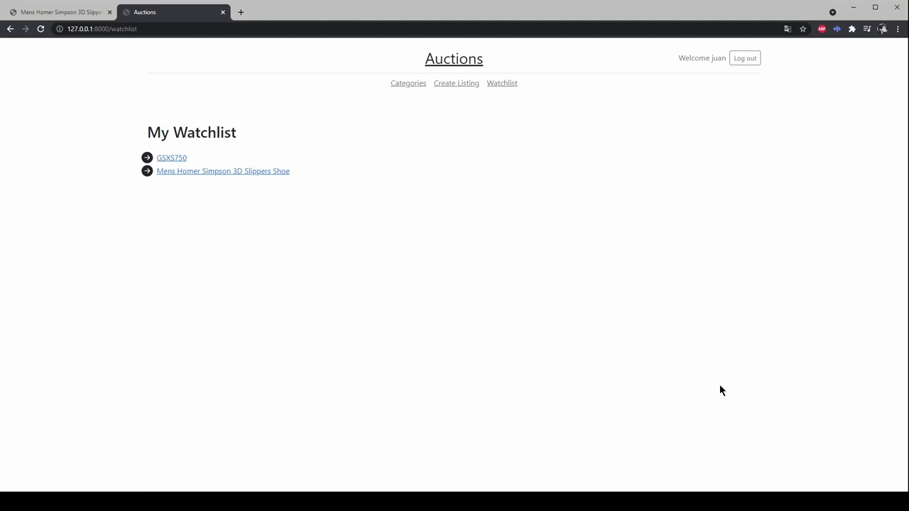
# Step: Open the Categories page listing Fashion, Toys, Electronics and Home
pyautogui.click(409, 83)
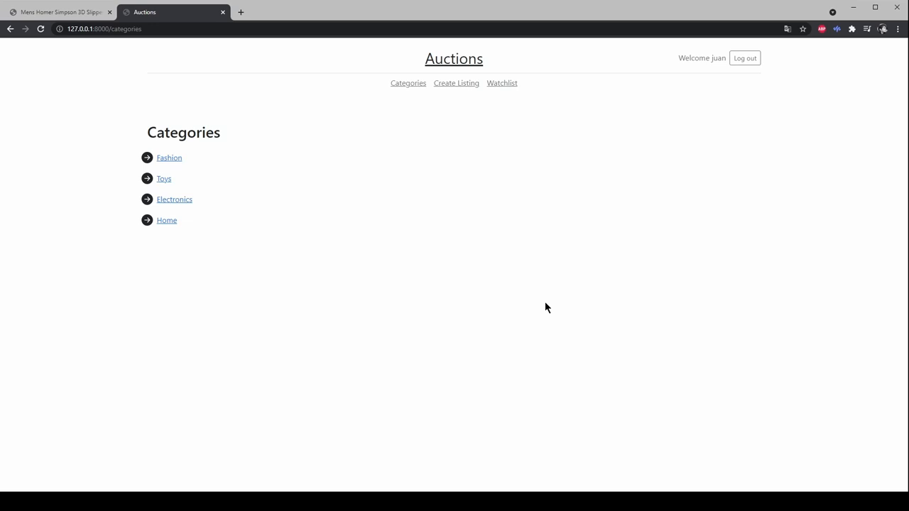
pyautogui.moveTo(386, 252)
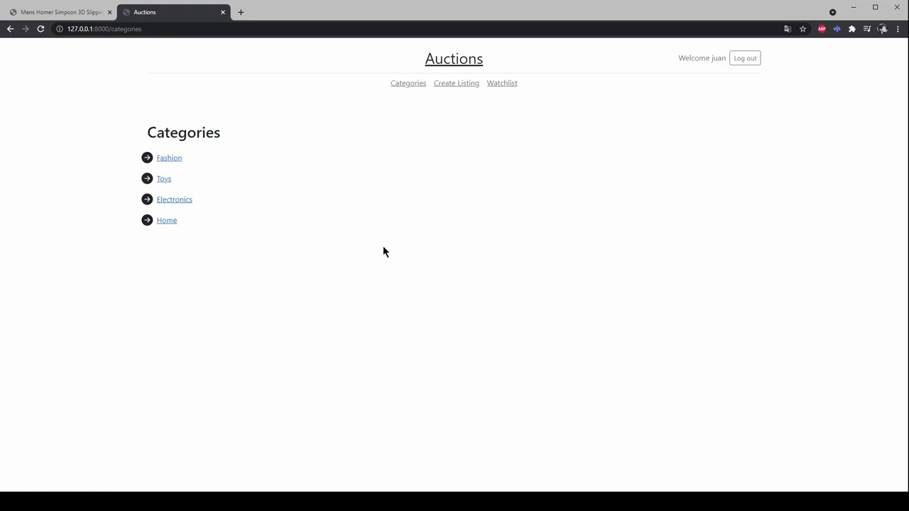